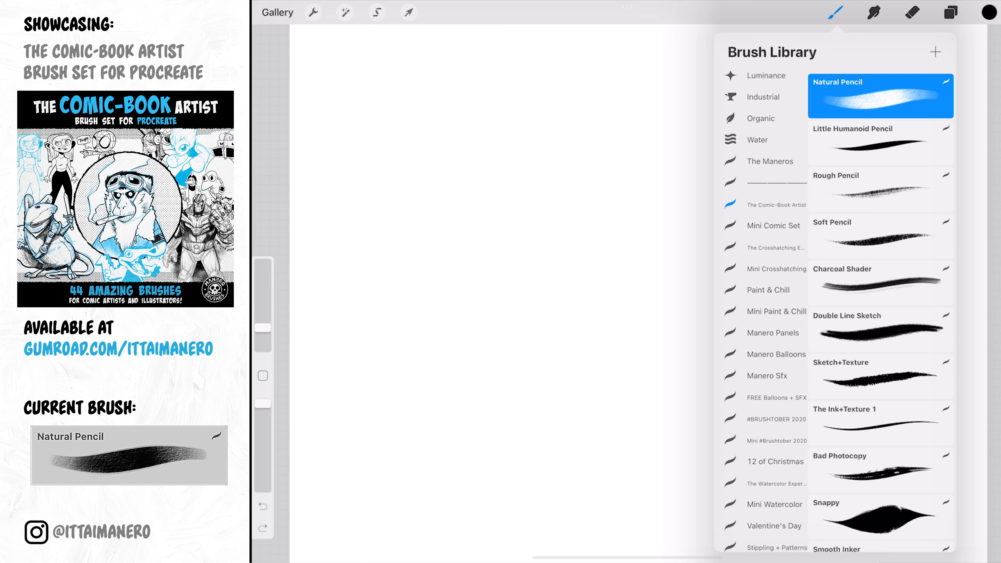
Scroll the canvas into view before outlining and shading the hippo with pencil brushes
scroll(down, 3)
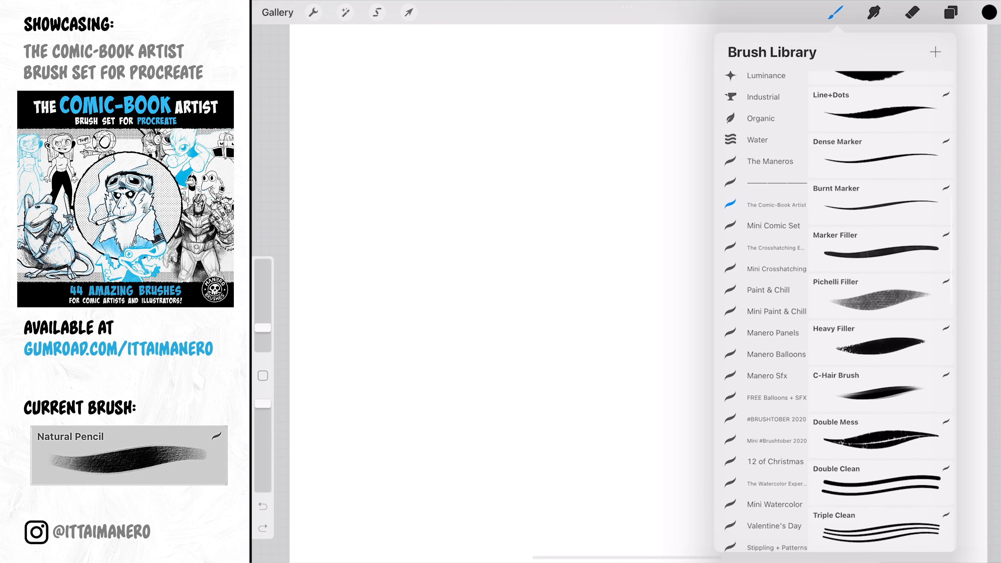
scroll(down, 3)
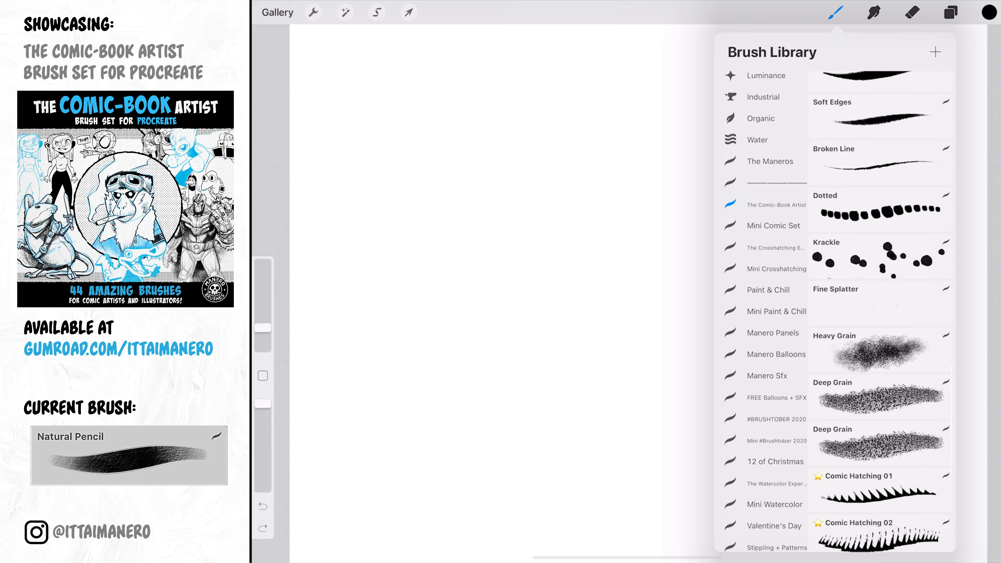
scroll(down, 3)
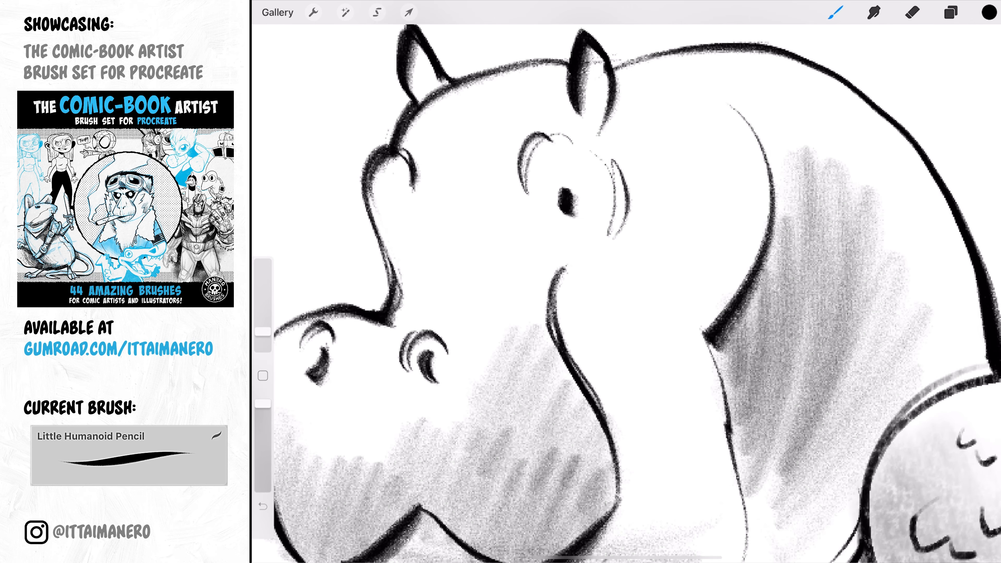
Pick Soft Pencil and hatch grainy diagonal strokes across the animal's back
click(837, 12)
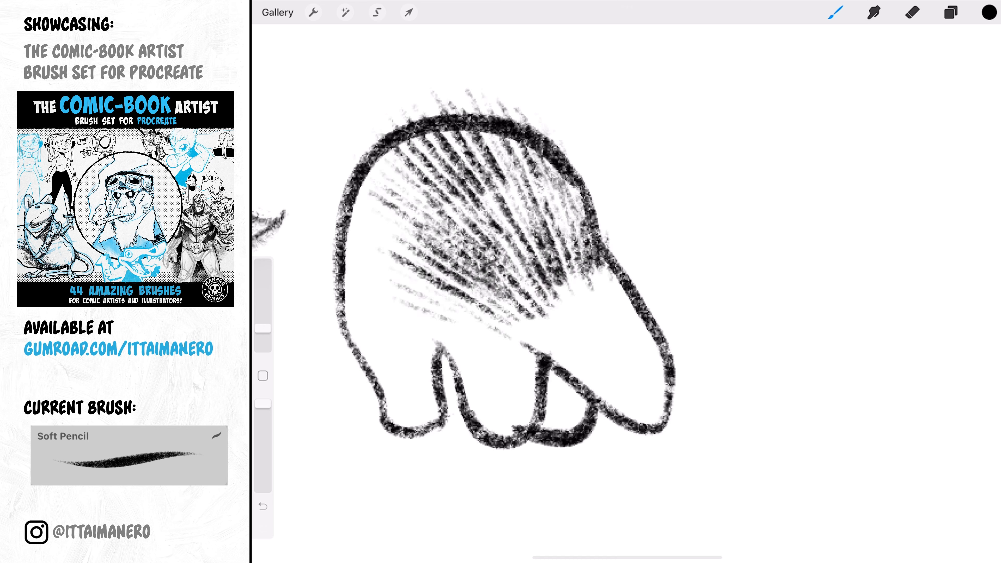
drag(575, 319, 600, 345)
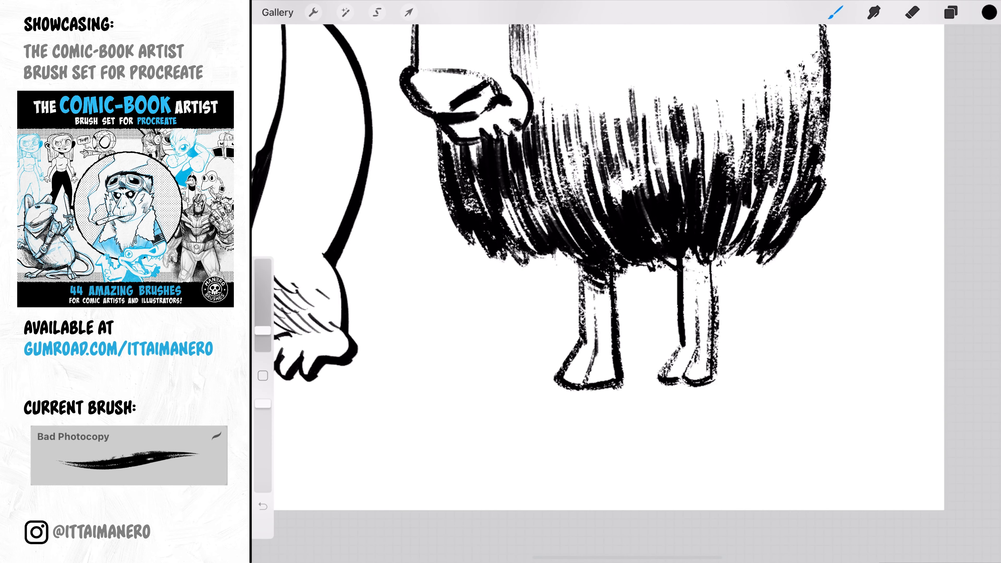
Ink the gorilla with the Snappy brush, then outline the bird and hatch its wing
click(880, 251)
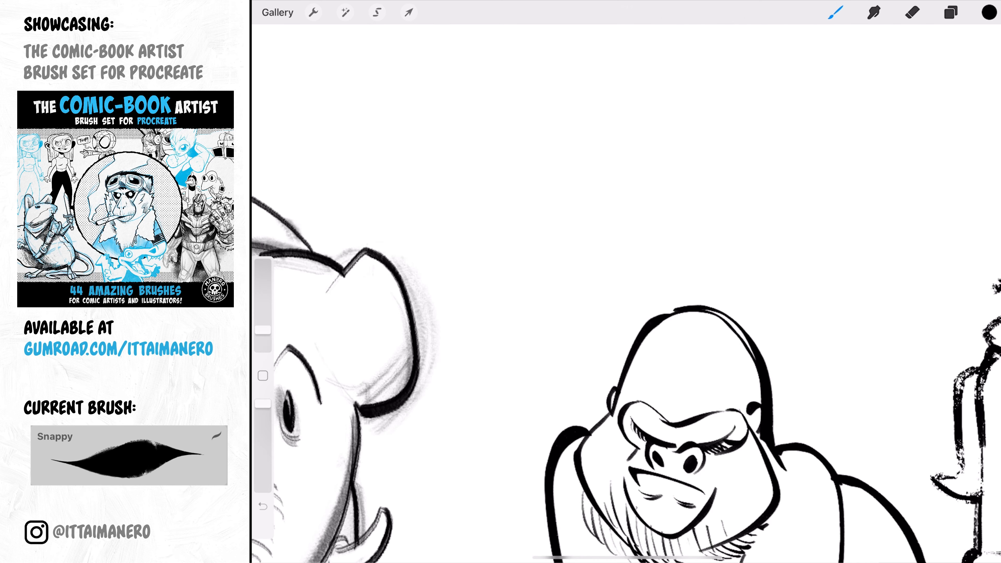
drag(495, 131, 486, 252)
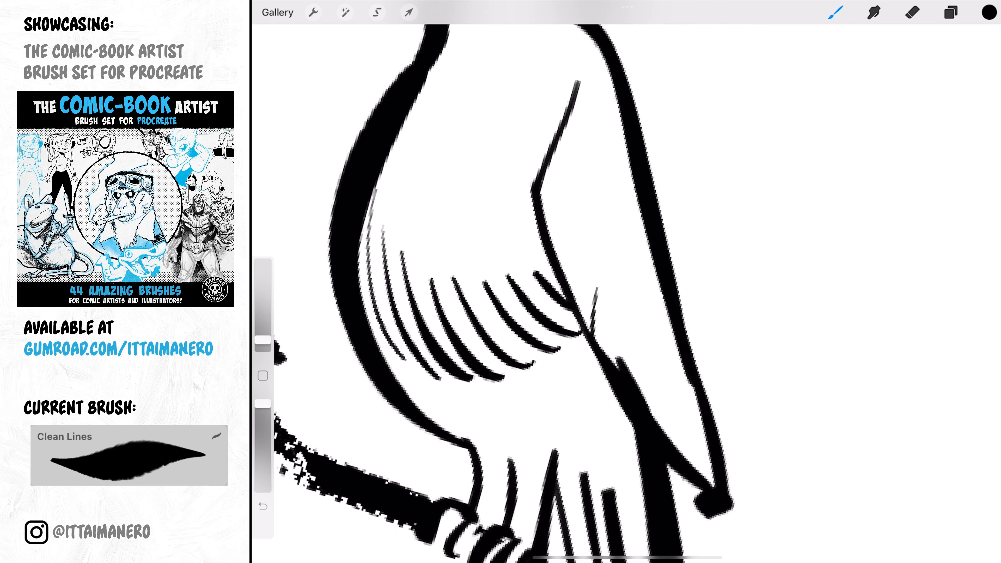
Shade the animals with a textured grey brush and bring up the Layers panel
click(835, 11)
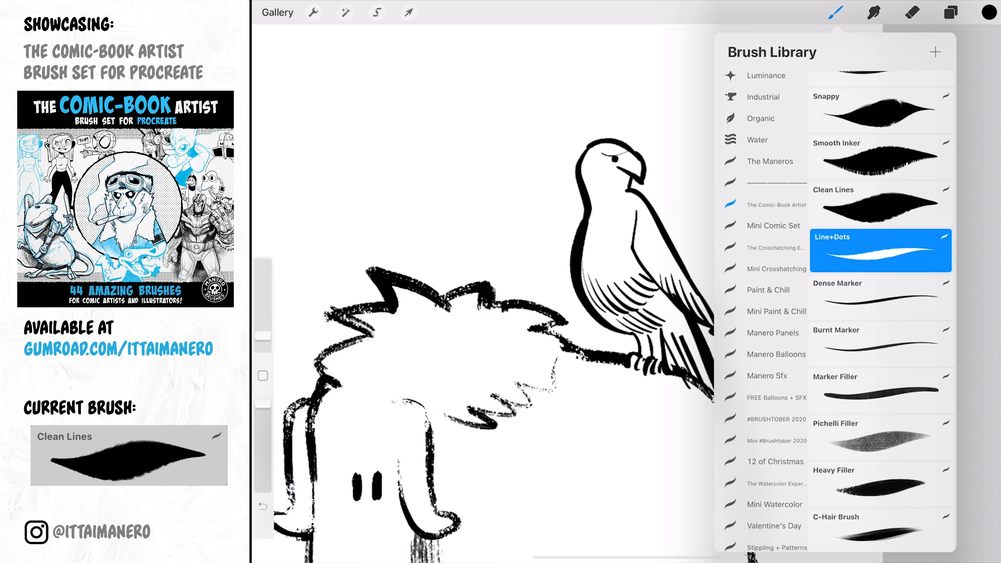
click(881, 251)
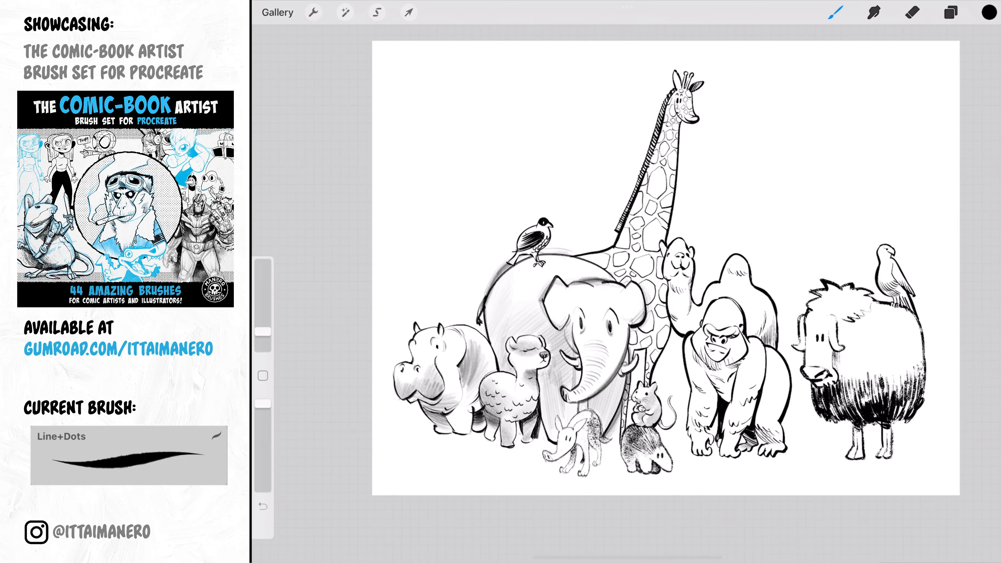
click(951, 12)
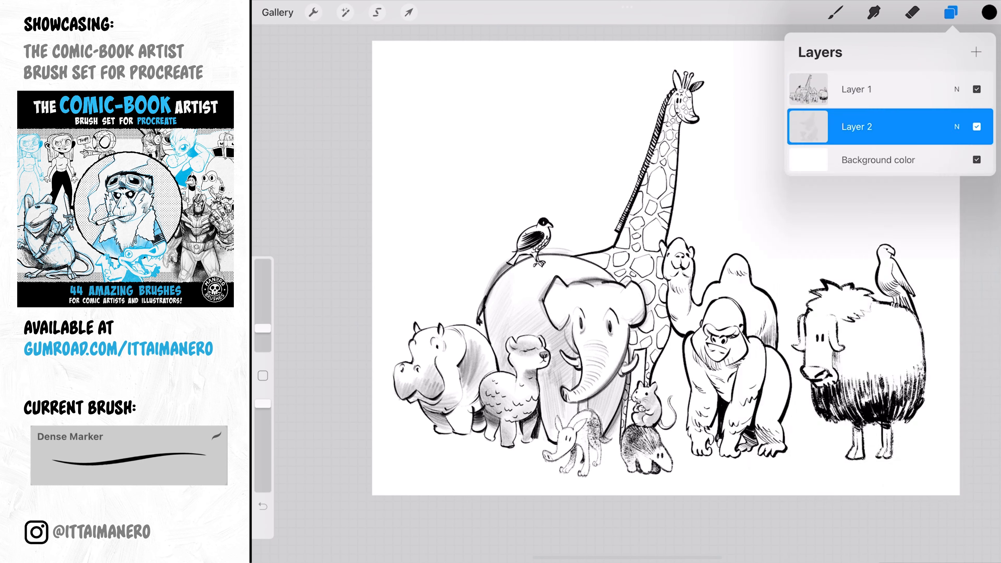
Work on Layer 2 with Burnt Marker for the giraffe spots, gorilla and musk ox fills
click(949, 12)
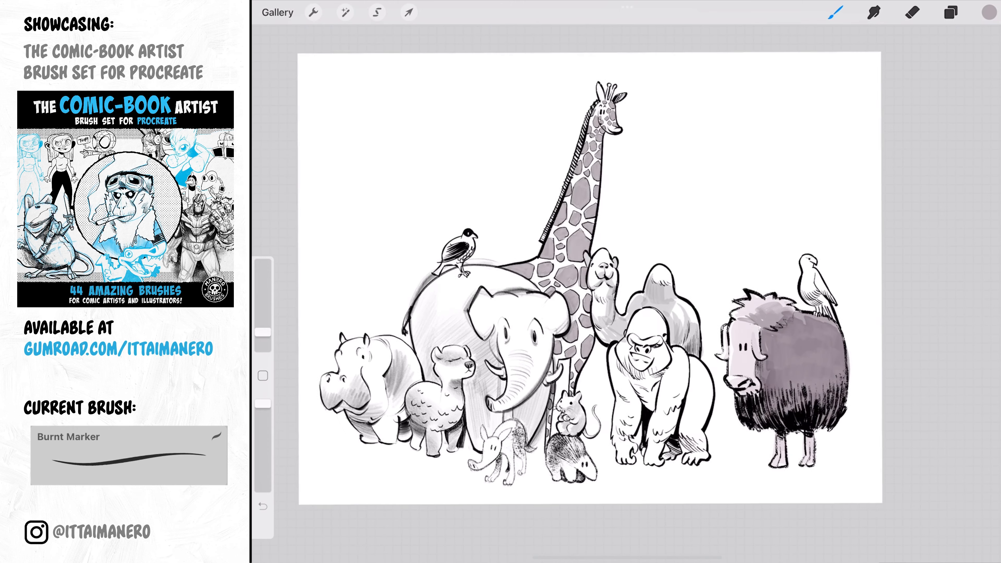
click(988, 13)
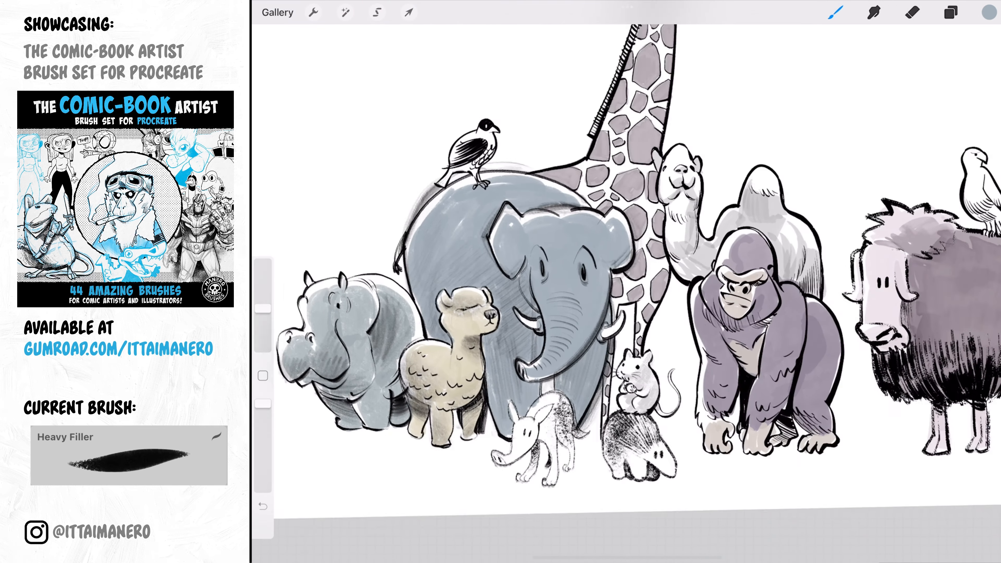
After the Heavy Filler colouring, bring up the Brush Library to pick C-Hair Brush
click(836, 11)
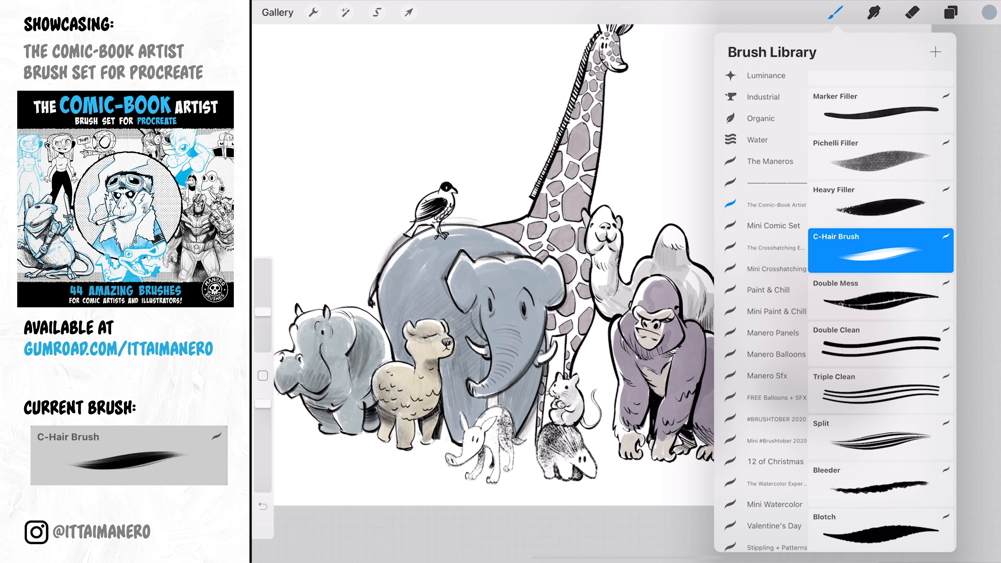
Select the C-Hair Brush and scribble a furry test patch on blank canvas
click(950, 12)
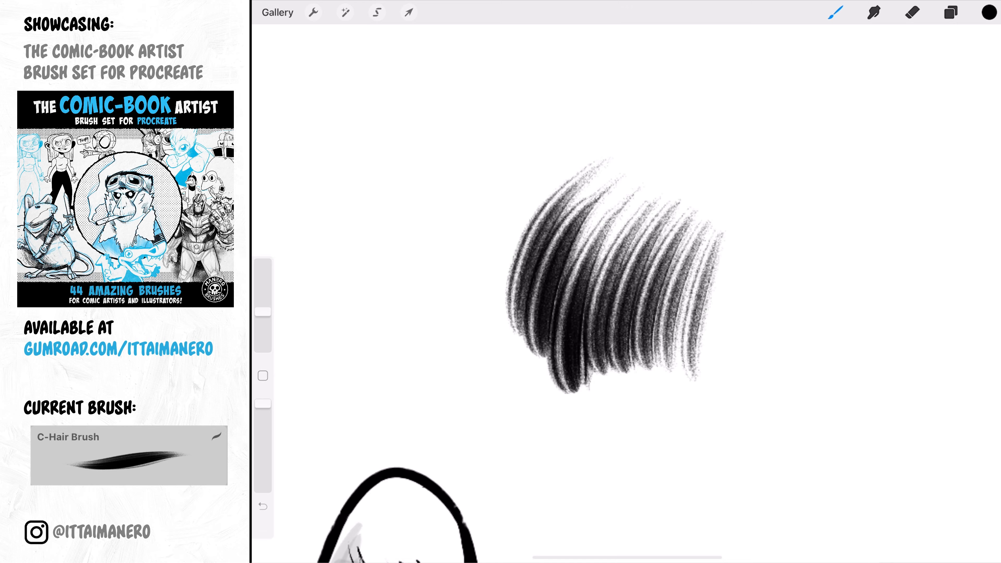
click(835, 13)
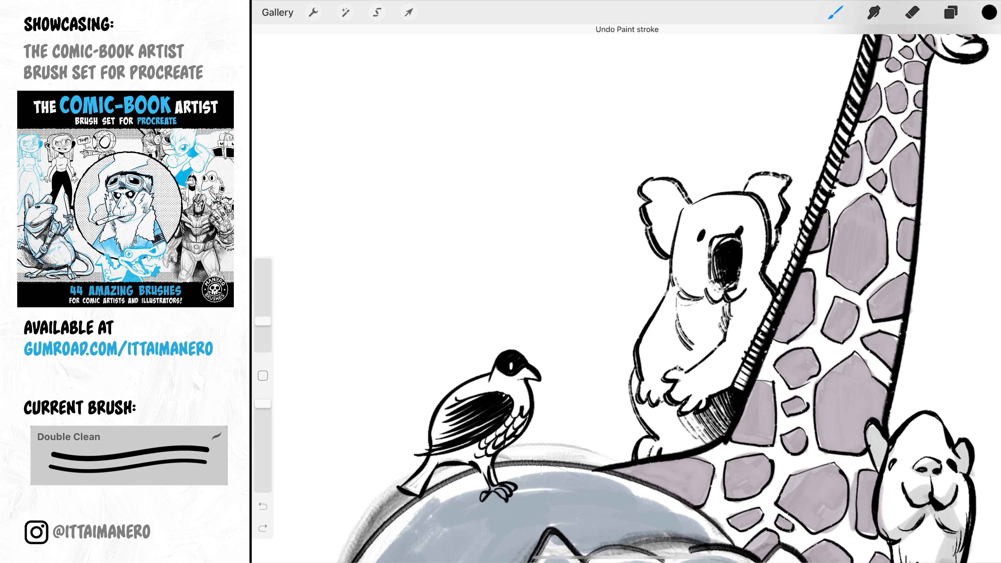
Ink the koala with Double Clean, then switch to the heavier Triple Clean brush
drag(530, 157, 587, 460)
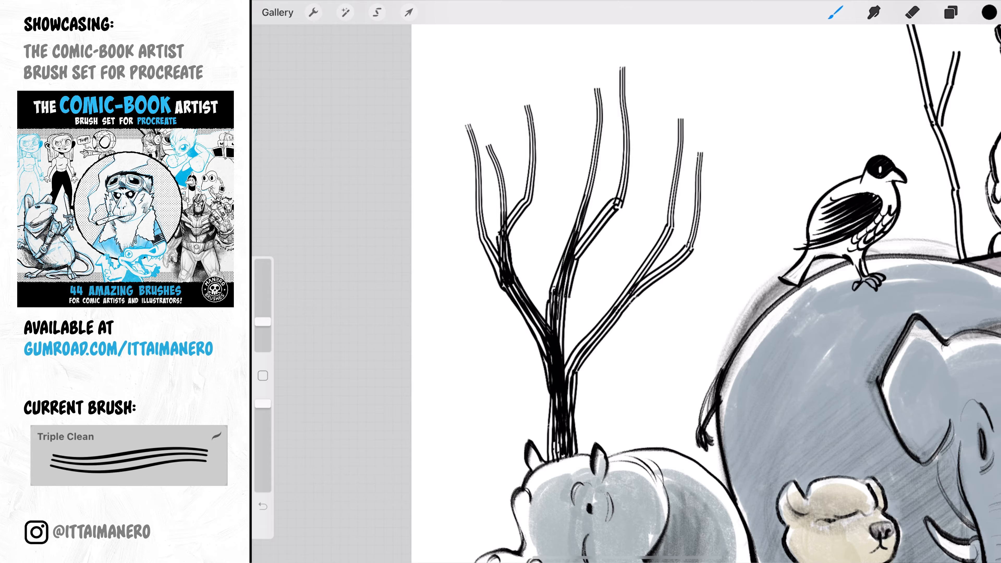
click(879, 251)
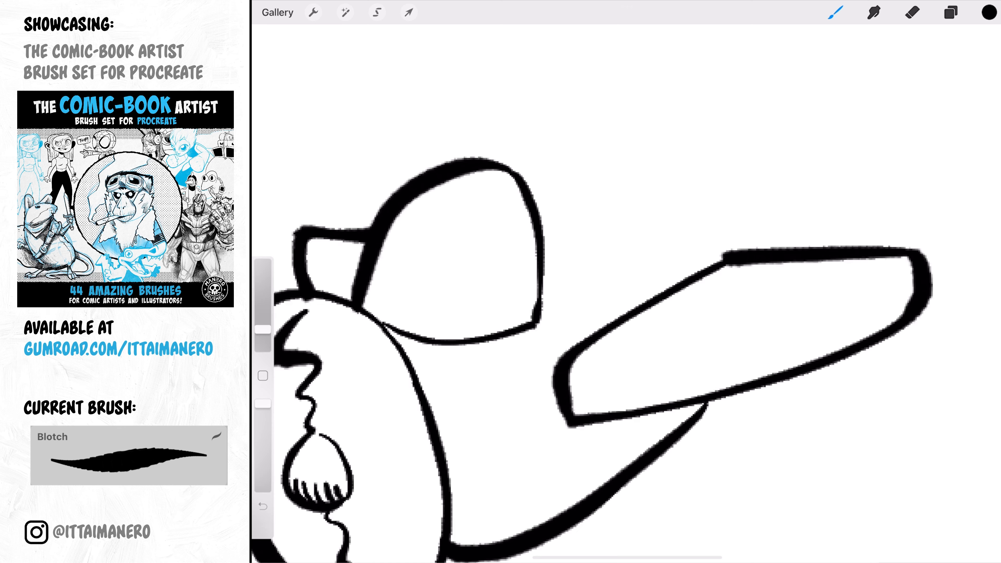
Choose the Dotted brush for wrinkle lines along the elephant's trunk and legs
click(911, 12)
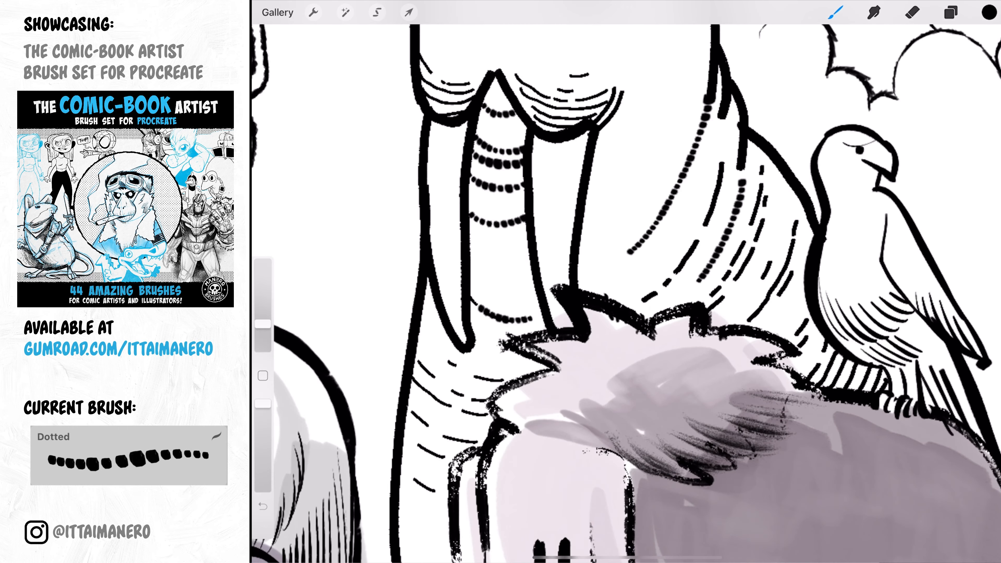
click(376, 12)
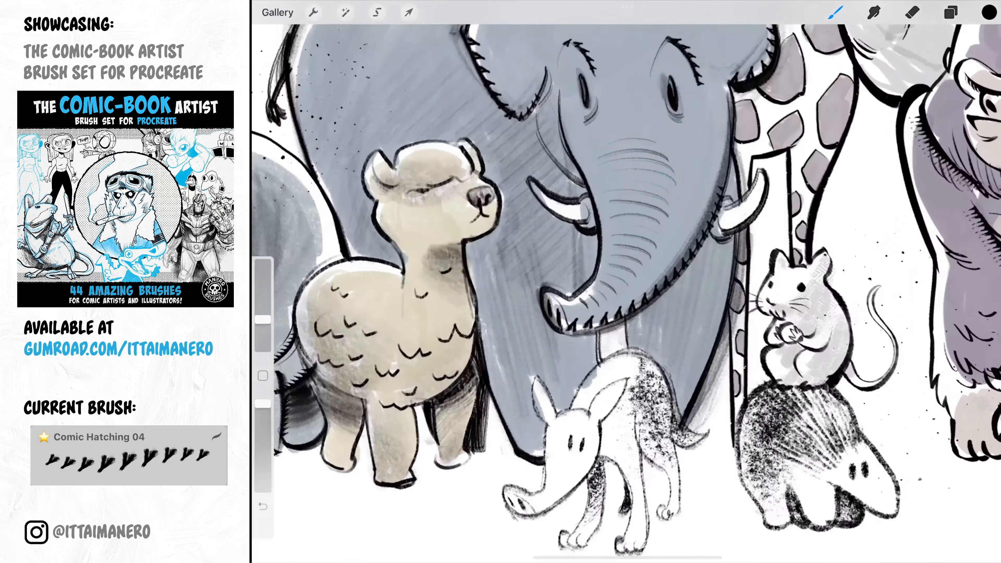
Bring up the Brush Library while hatching the elephant trunk with Comic Hatching 04
click(833, 14)
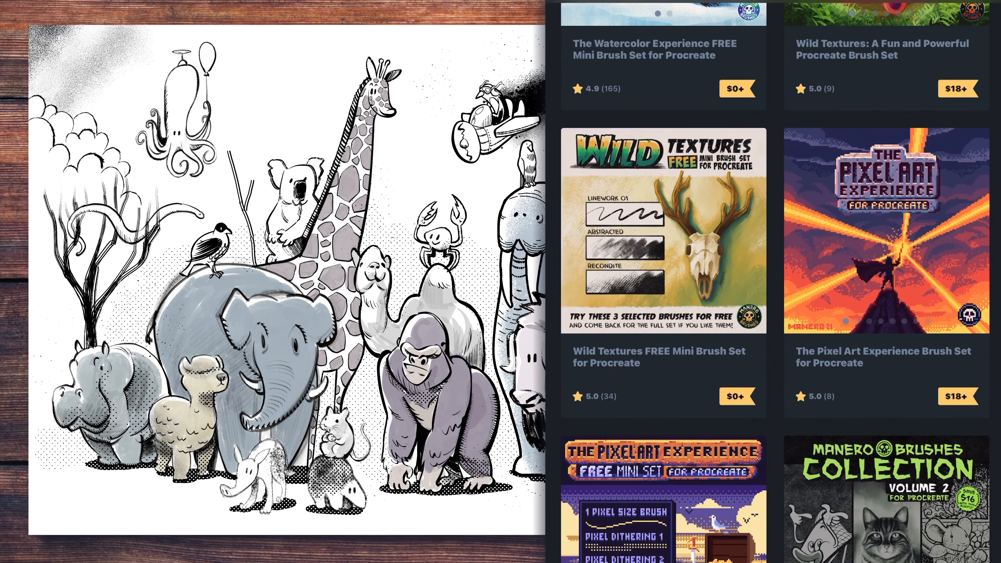
Scroll the Gumroad store page down to the Stippling & Patterns and Comic-Book Artist brush listings
scroll(down, 3)
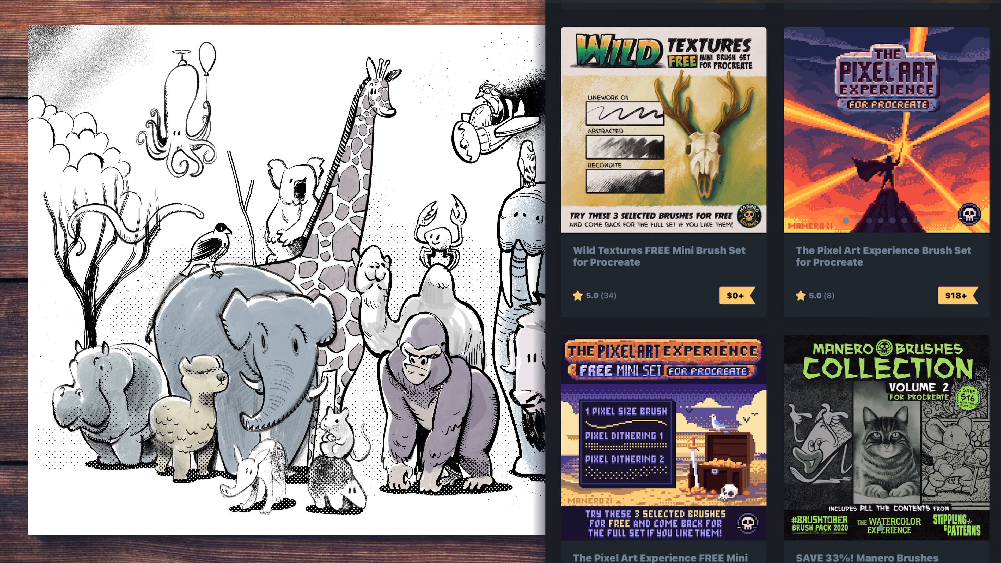
scroll(down, 3)
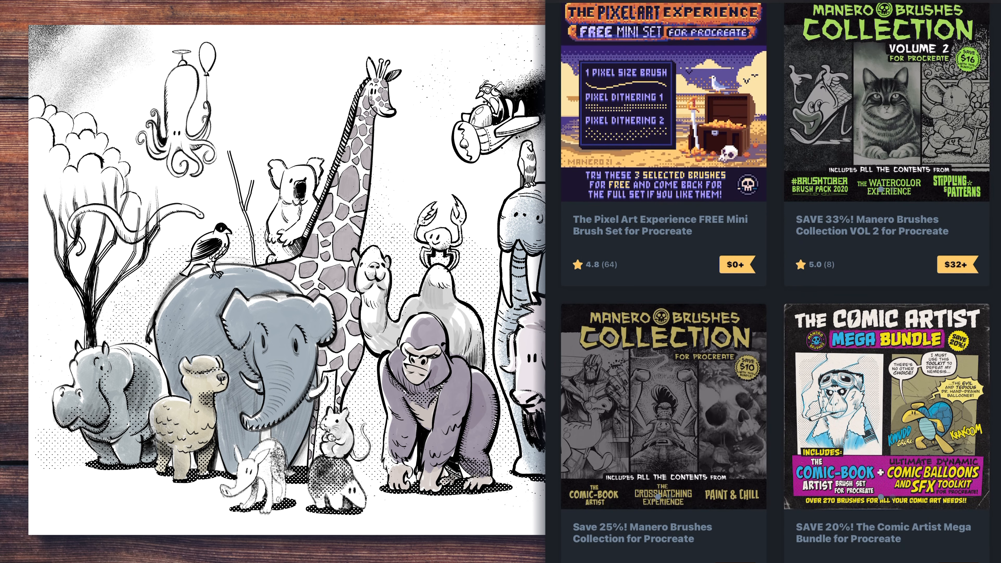
scroll(down, 3)
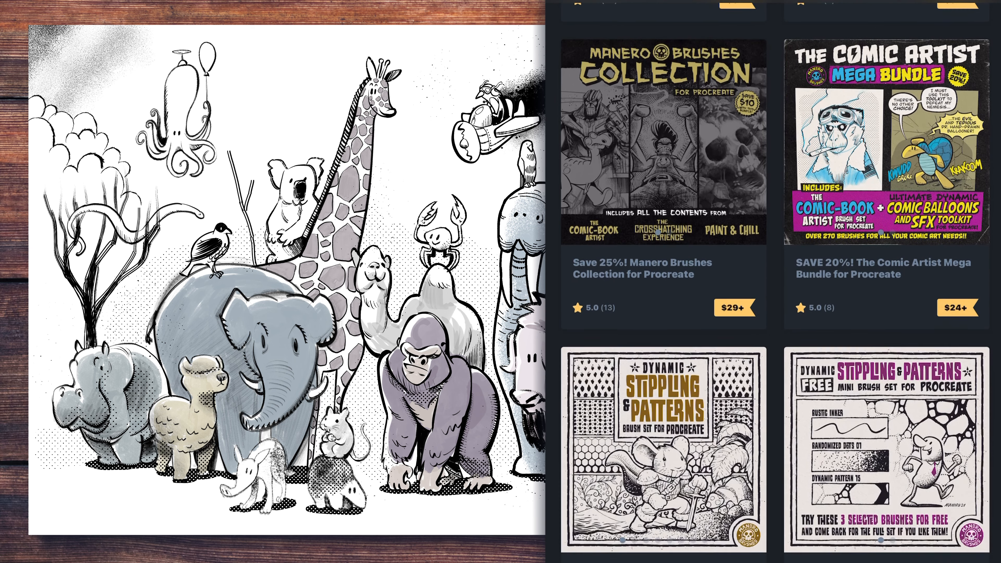
scroll(down, 3)
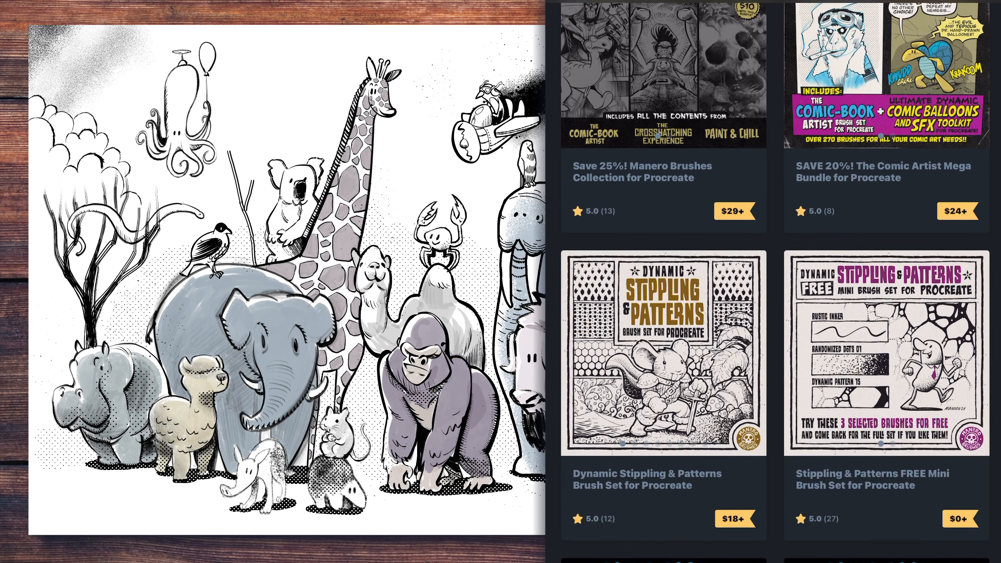
scroll(down, 3)
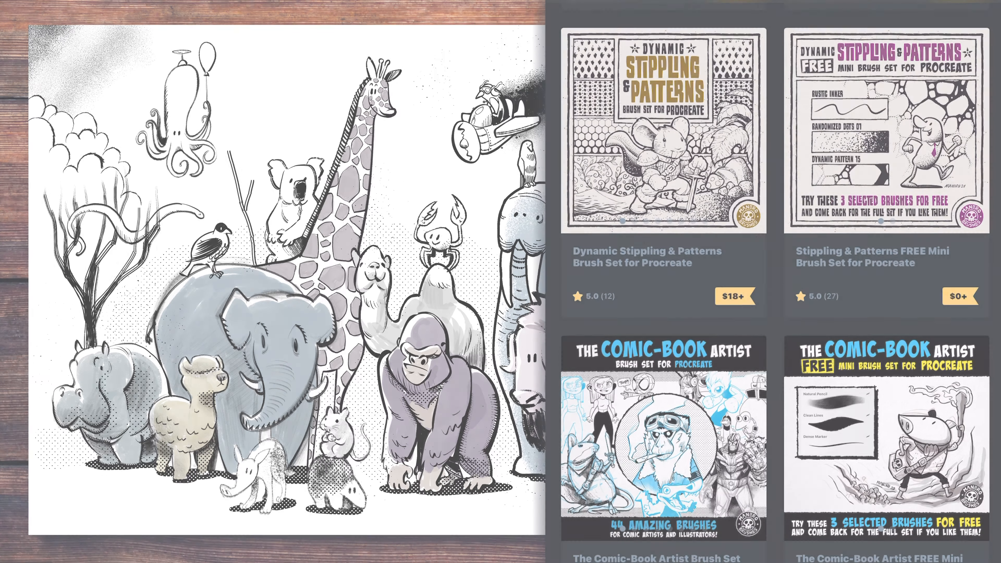